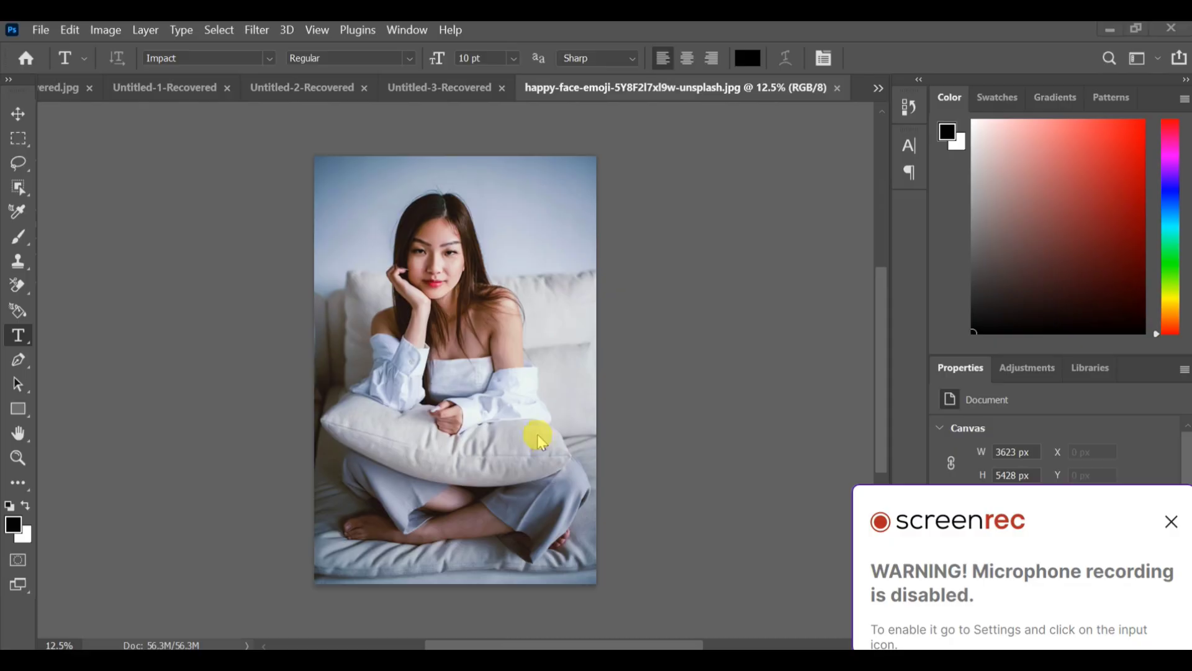
mouse_move(321, 345)
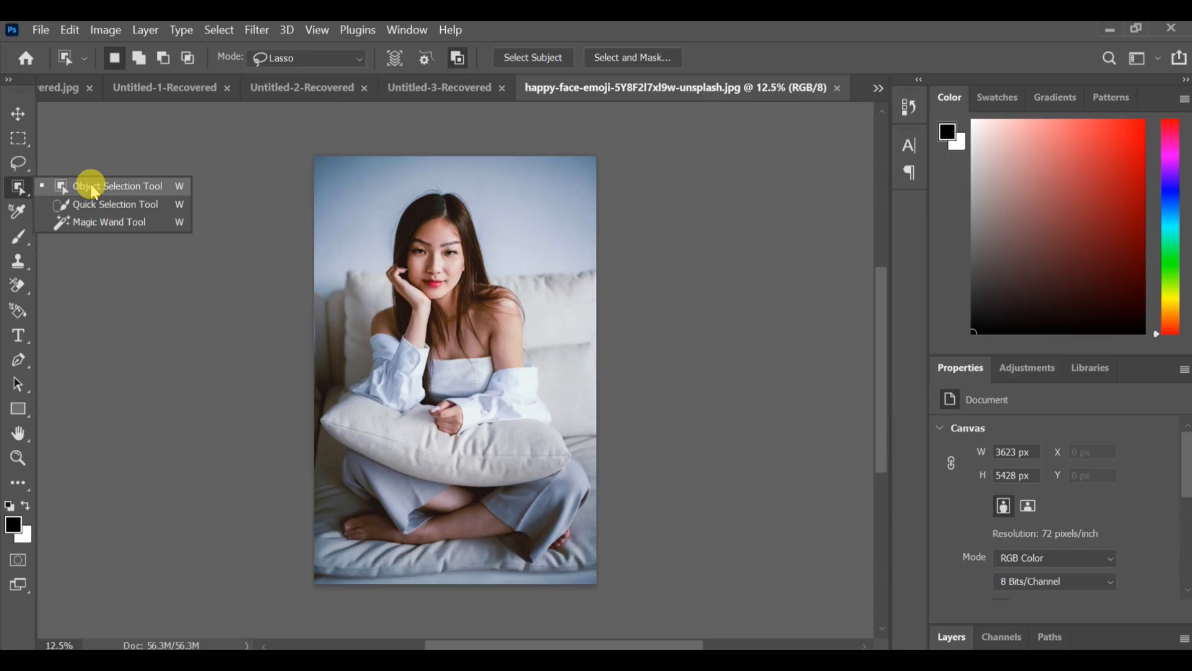
mouse_move(101, 191)
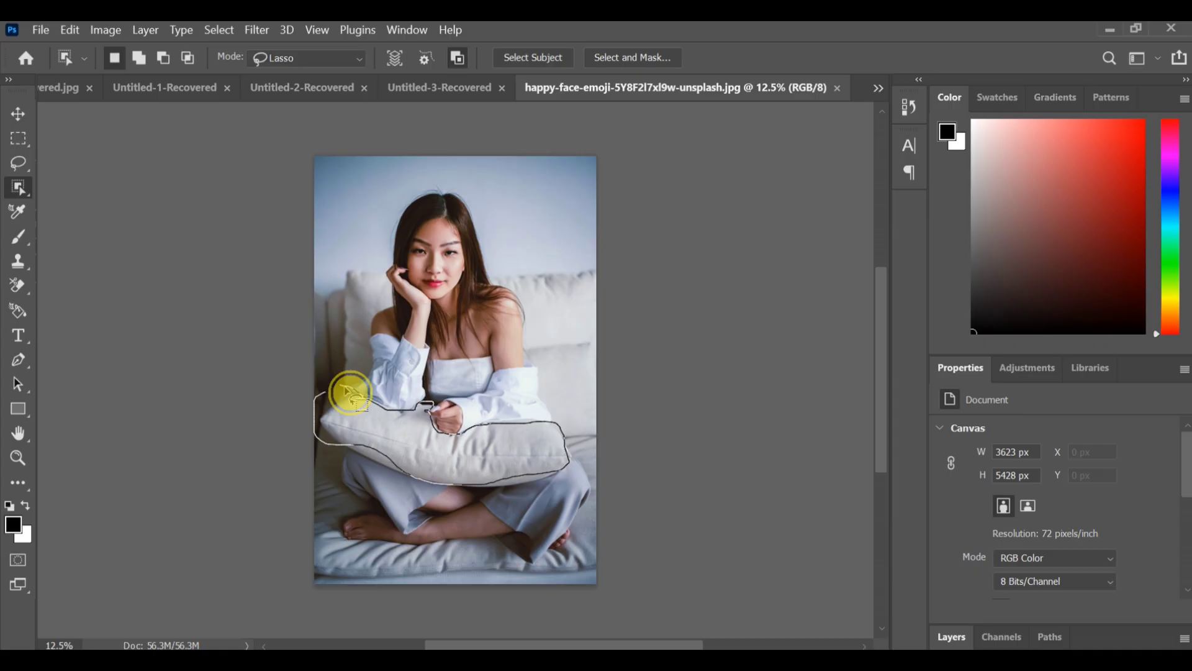
mouse_move(338, 380)
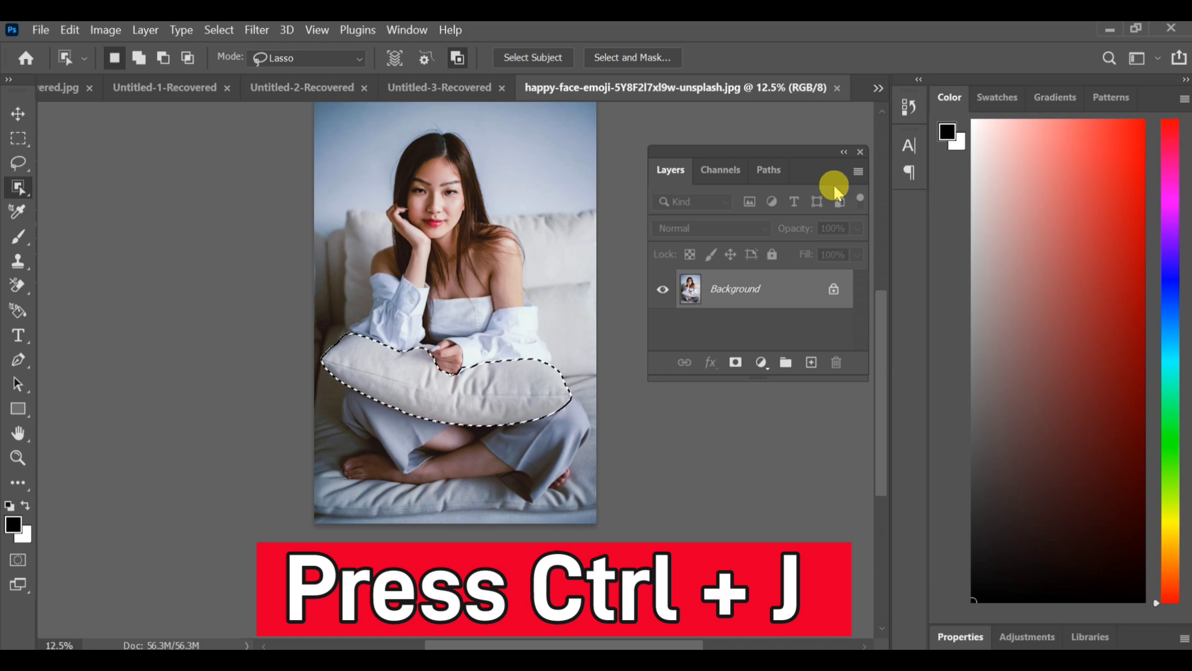
mouse_move(973, 135)
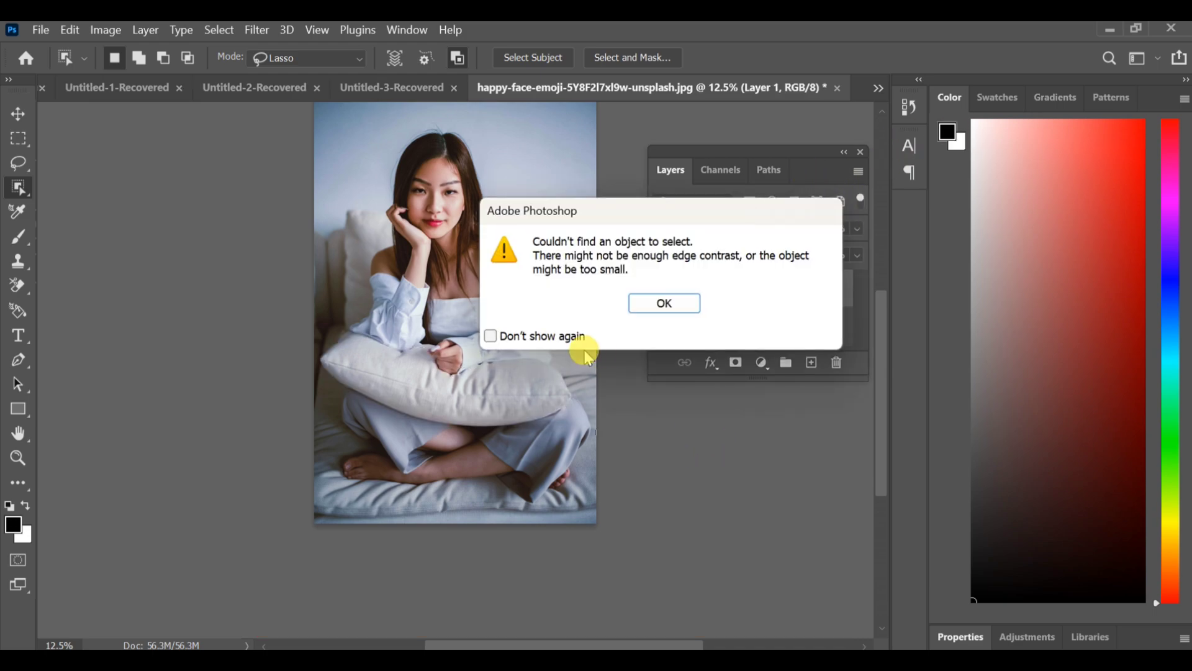
Copy the pillow from Background onto Layer 2, then group Layers 1 and 2 into Group 1.
left_click(663, 302)
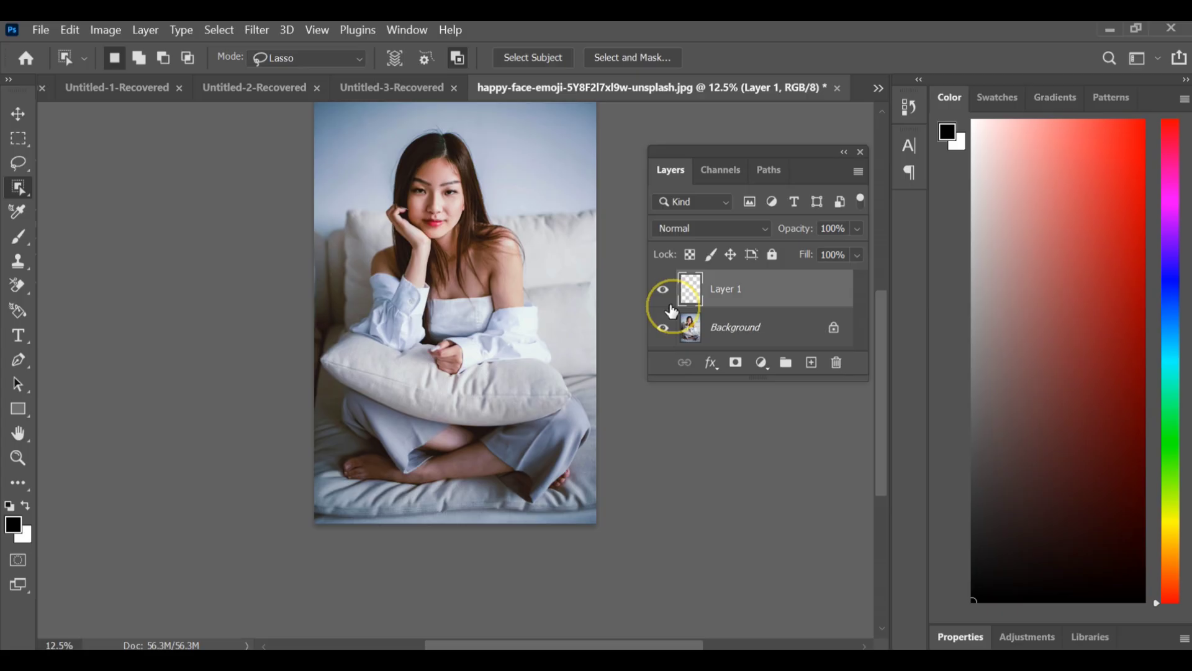
left_click(734, 327)
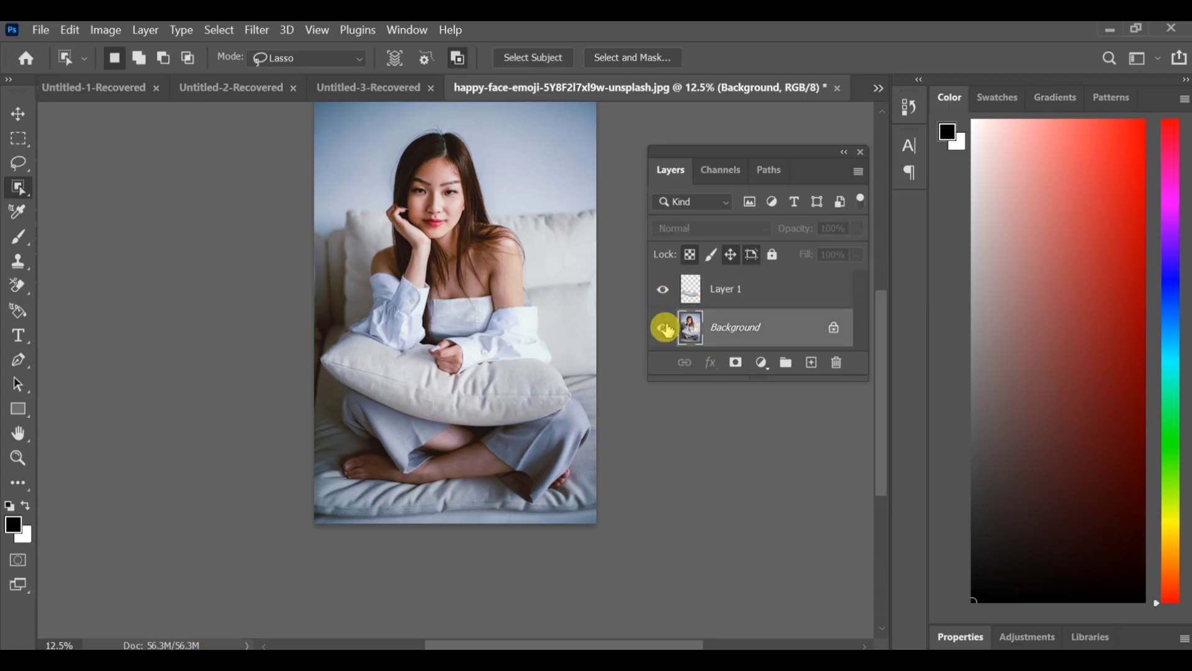
left_click(664, 328)
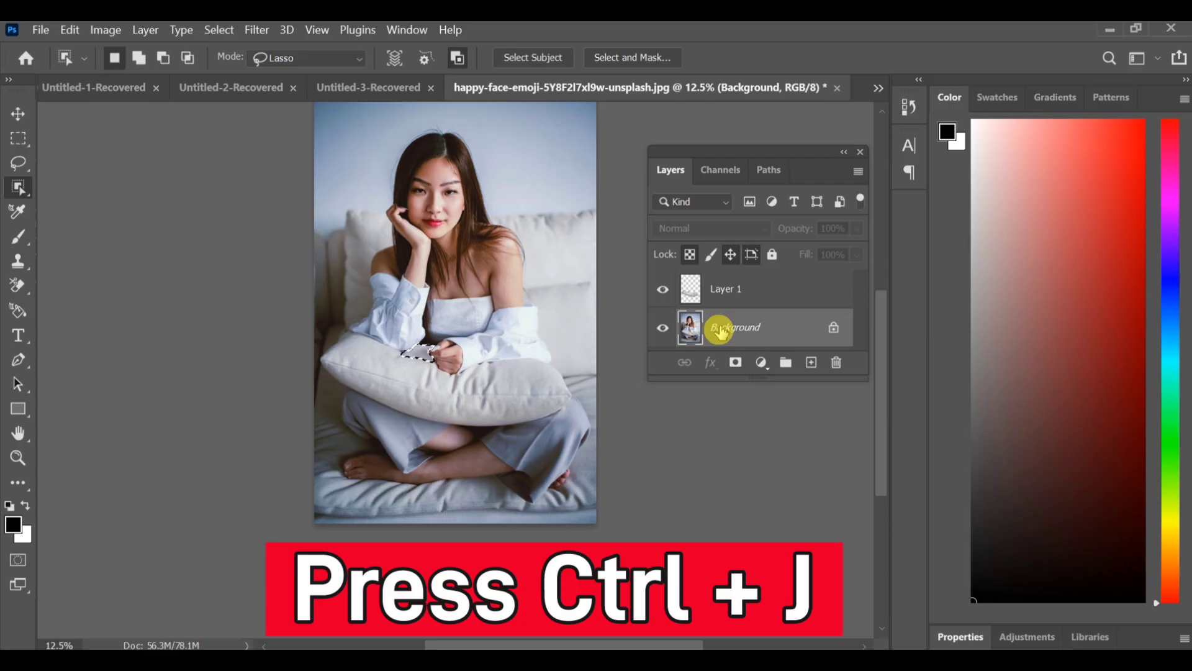
key("ctrl+j")
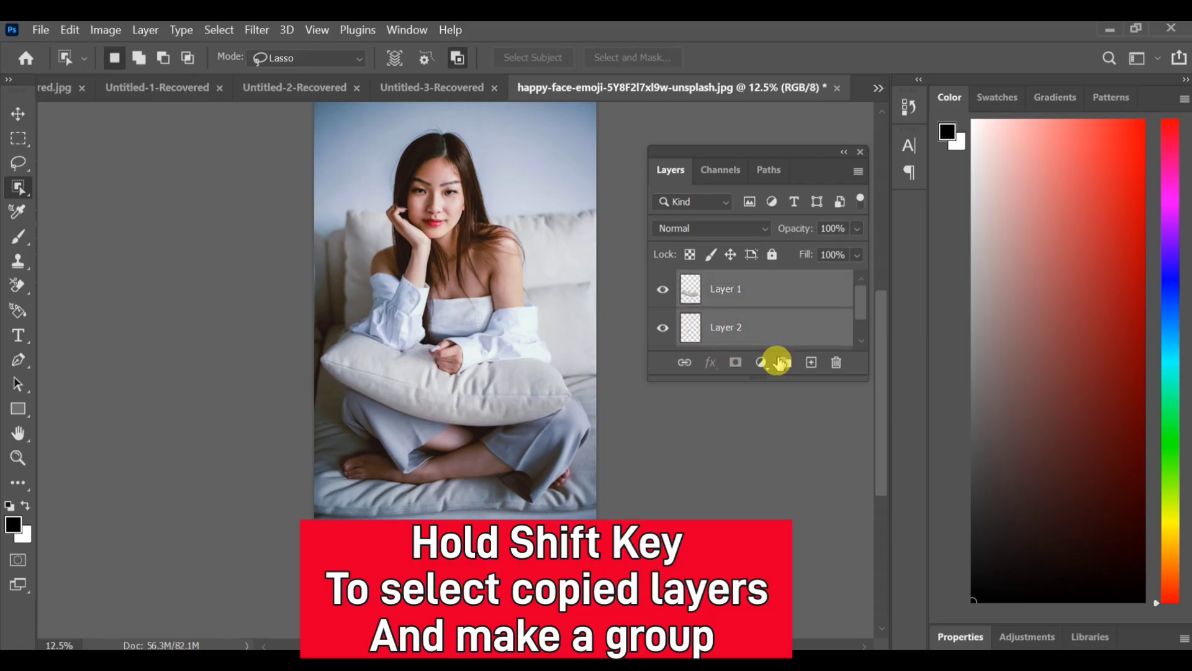
left_click(786, 362)
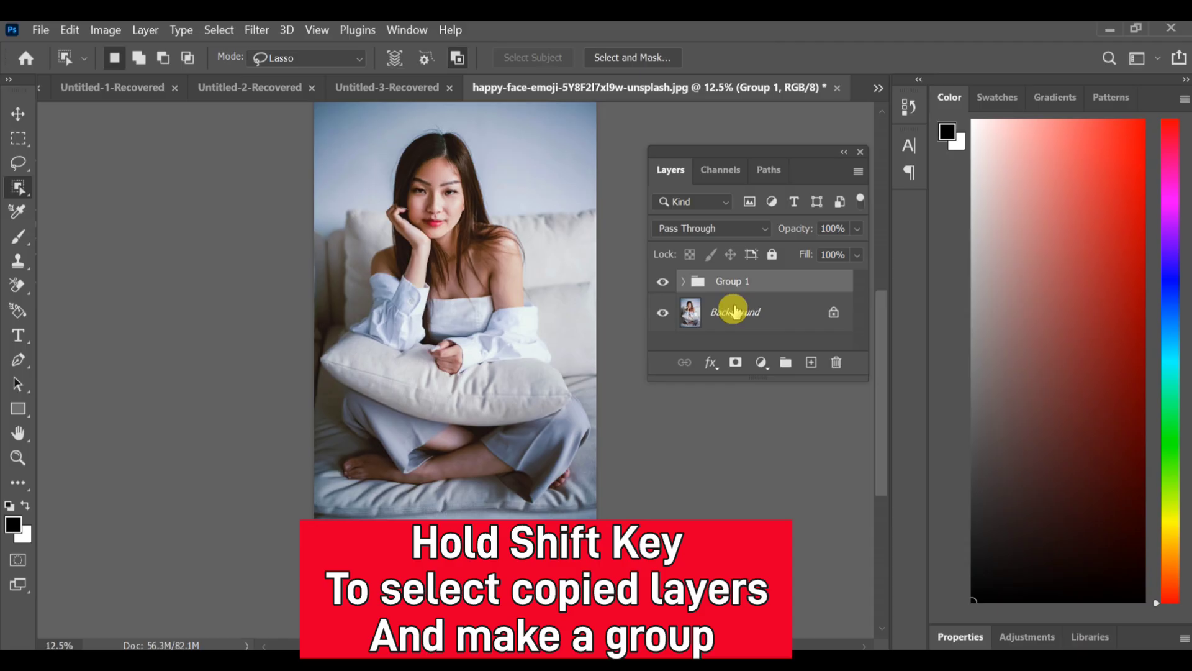
left_click(40, 30)
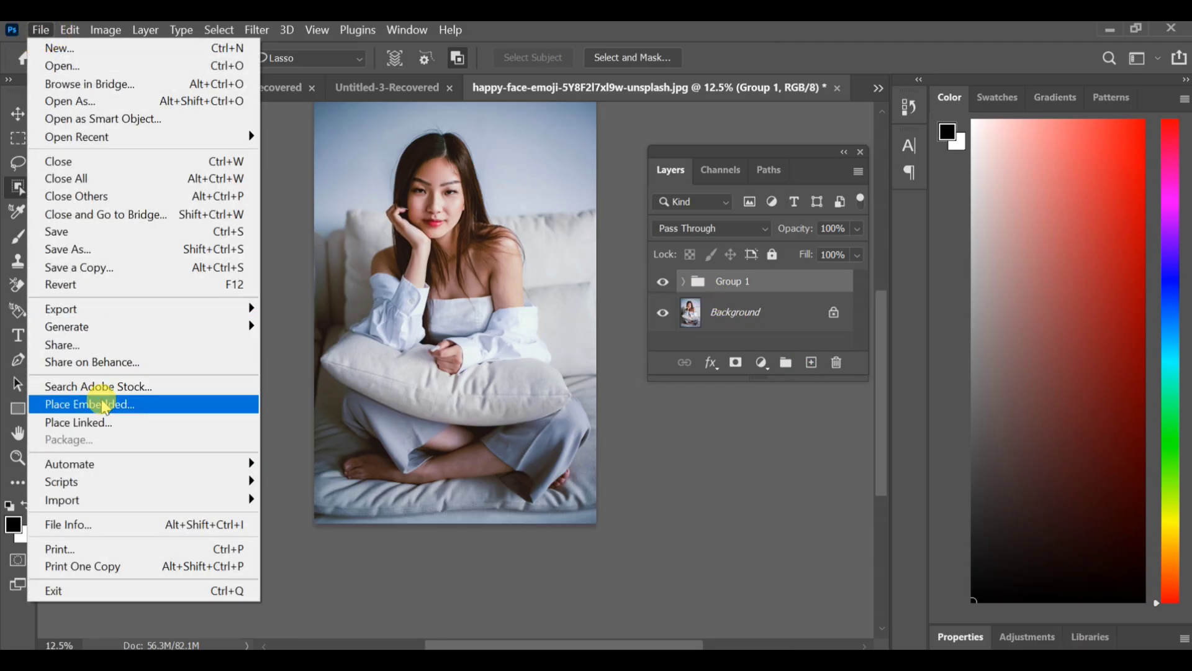
Embed the pink blossom-and-bird picture and make it a clipping mask over the pillow layer.
left_click(90, 404)
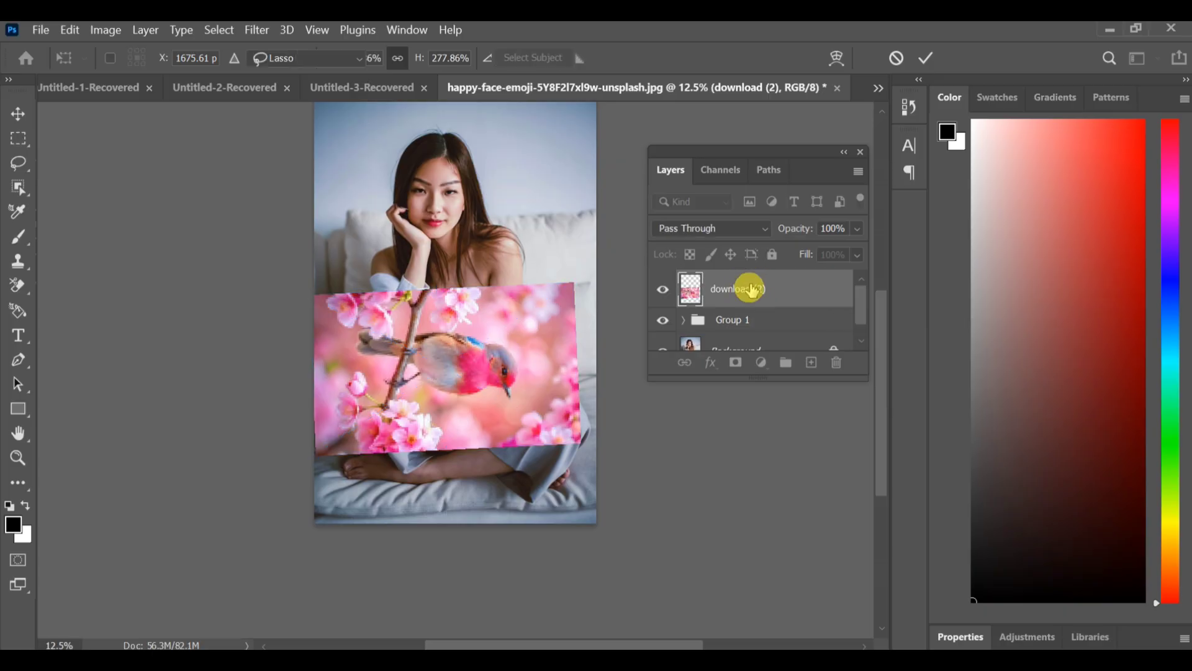
right_click(736, 289)
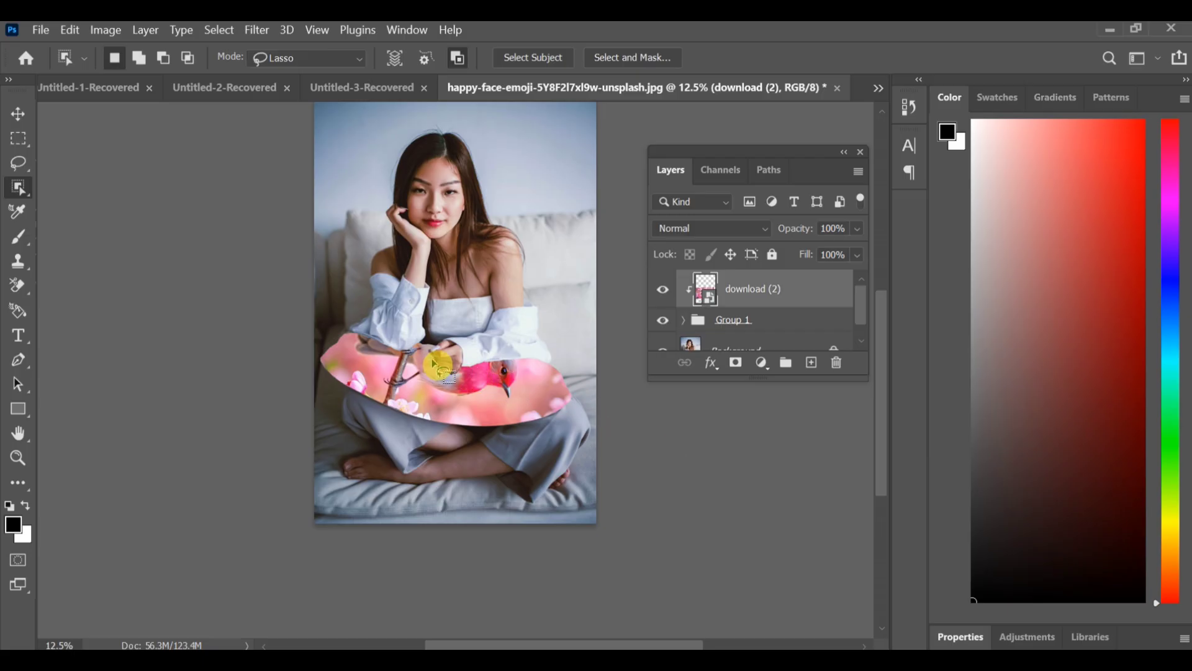
left_click(711, 227)
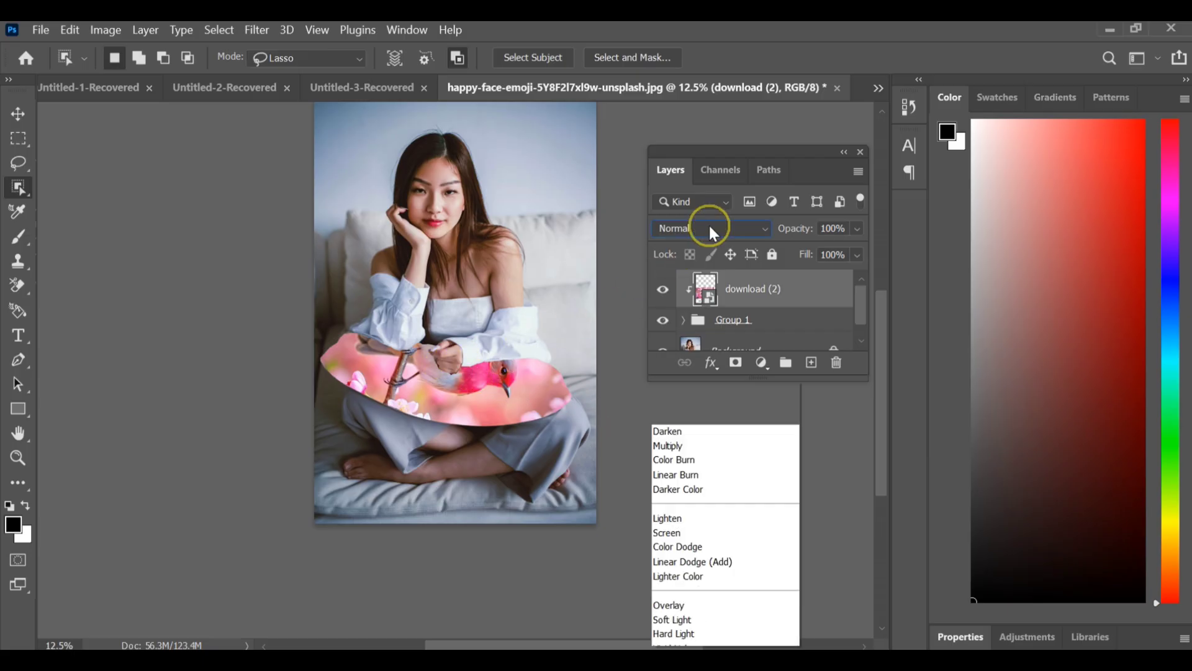